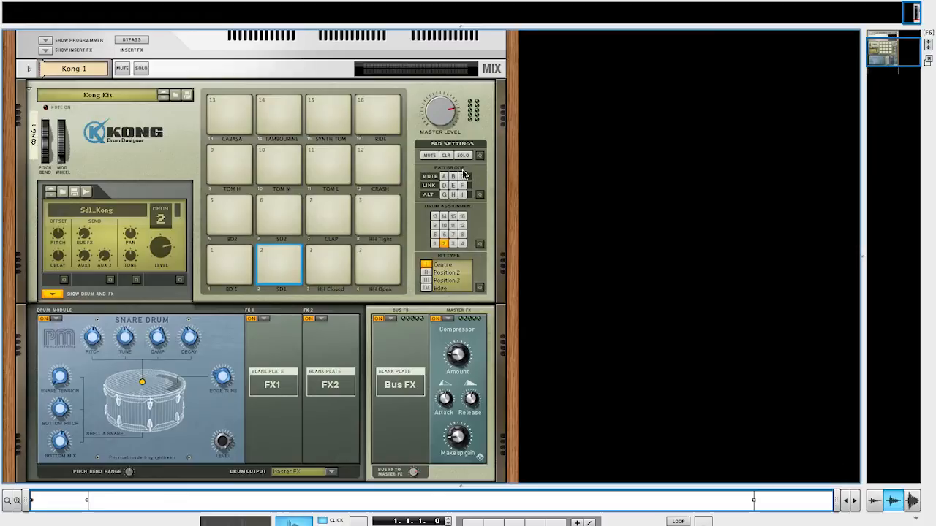
pyautogui.moveTo(483, 187)
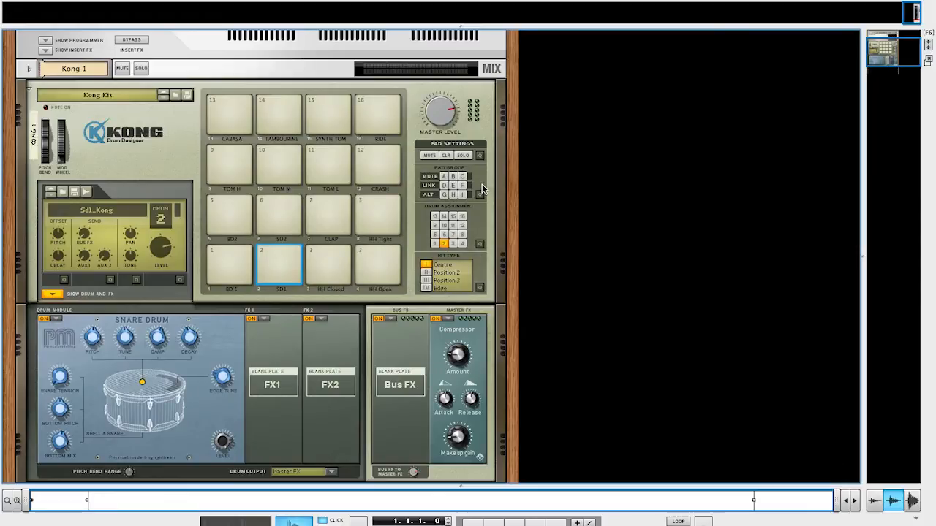
pyautogui.moveTo(456, 148)
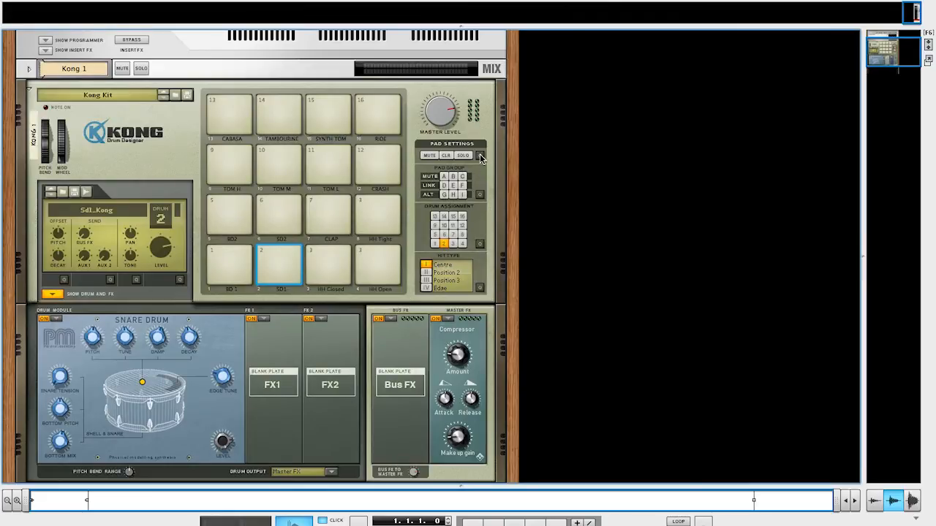
pyautogui.moveTo(492, 178)
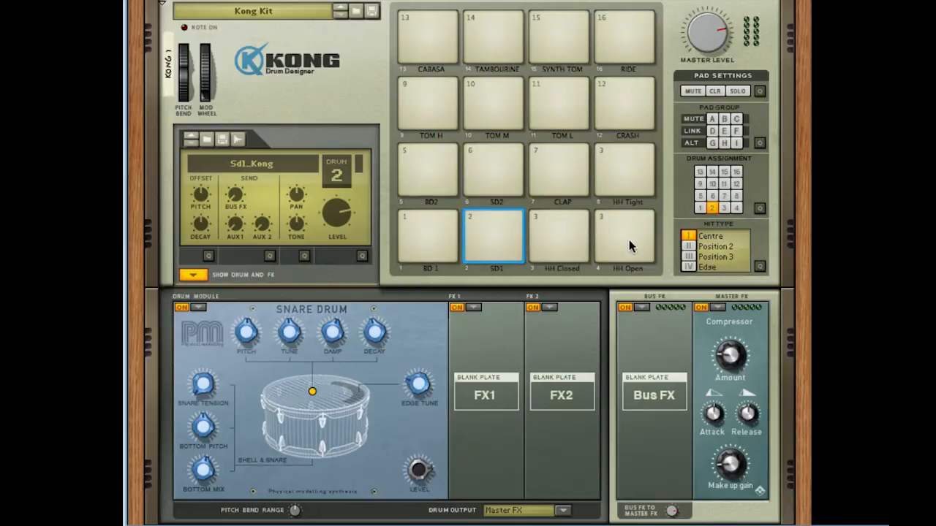
# Show closed hi-hat pad 3 after auditioning open hi-hat pad 4.
pyautogui.click(560, 242)
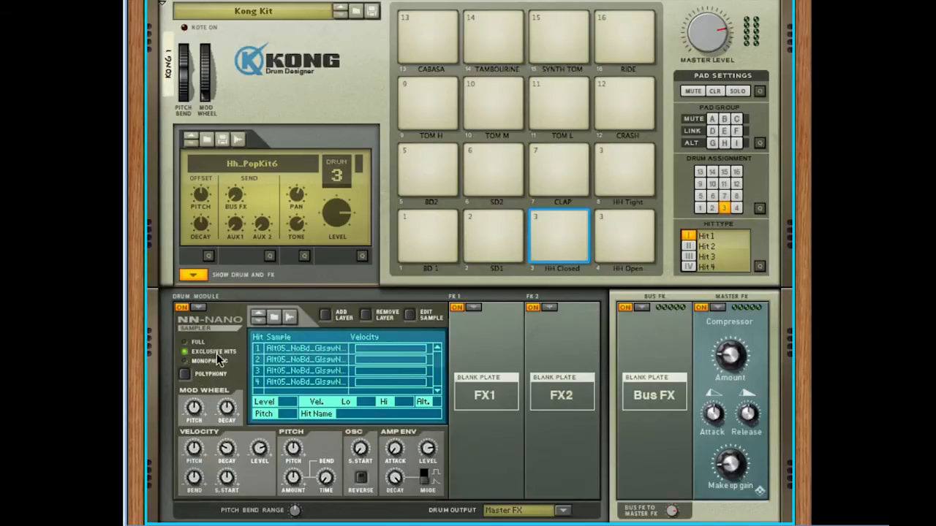
pyautogui.moveTo(347, 372)
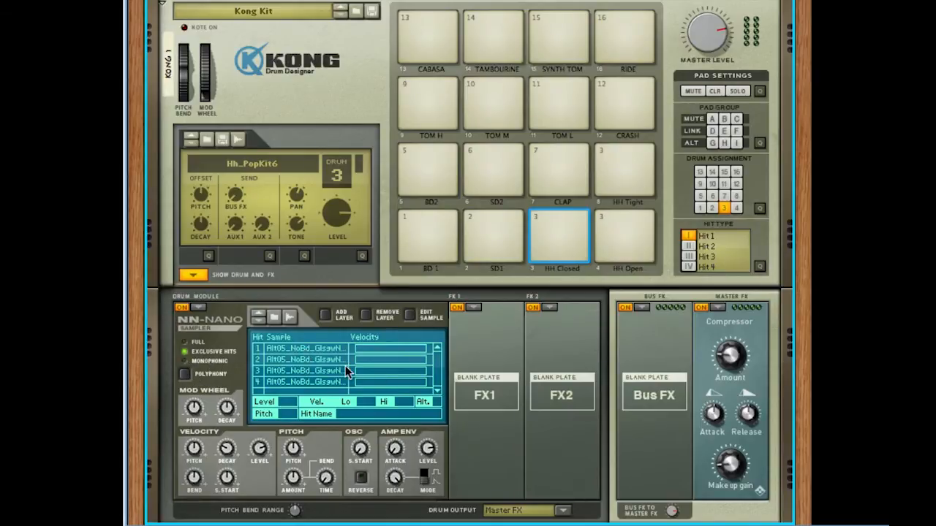
pyautogui.click(625, 238)
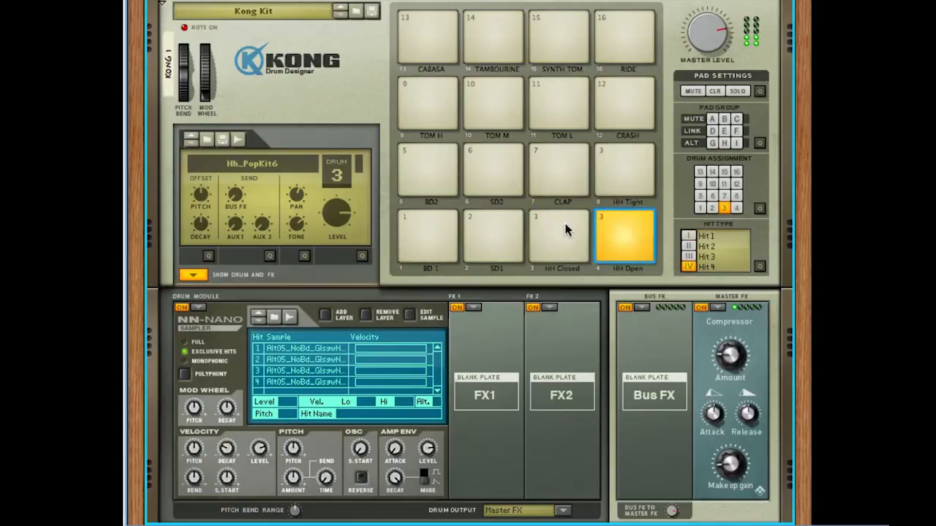
pyautogui.click(561, 241)
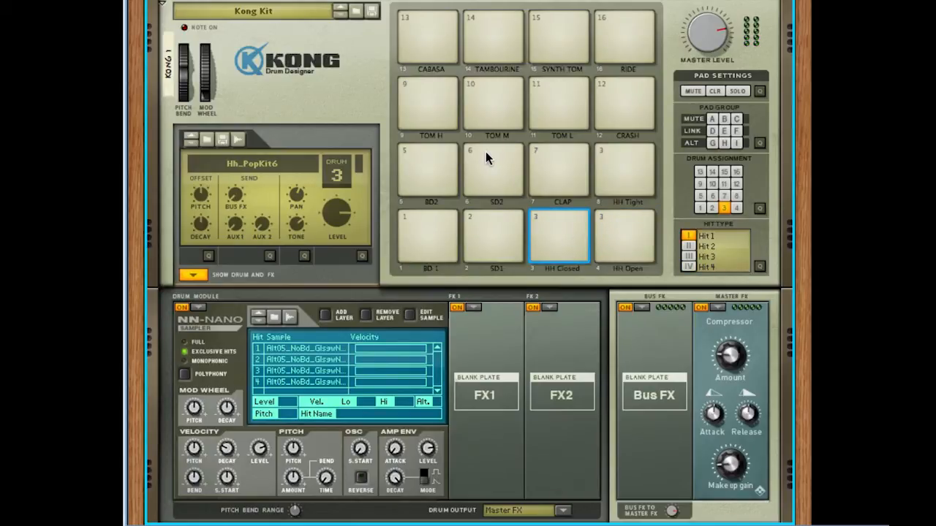
pyautogui.moveTo(488, 158)
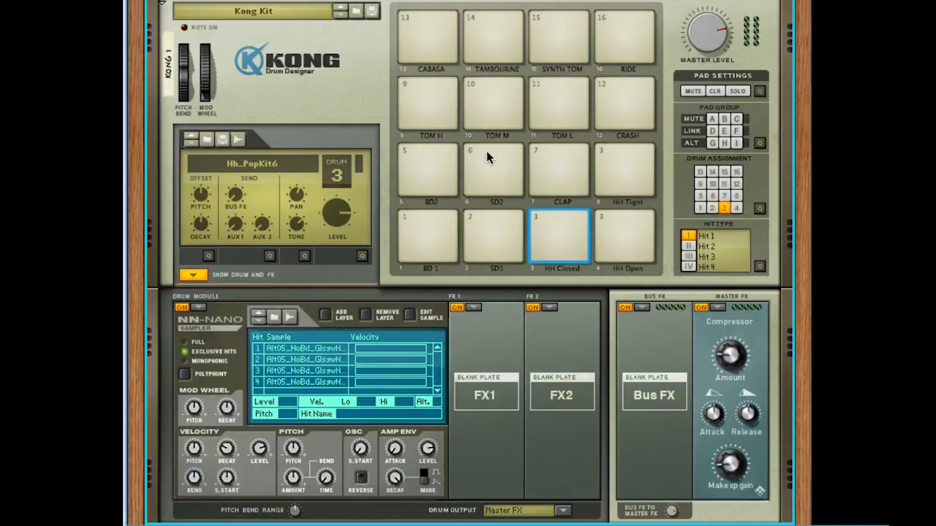
# Select pad 6, then assign pad 10 (Tm2_Kong Tom M) to mute group A.
pyautogui.click(492, 171)
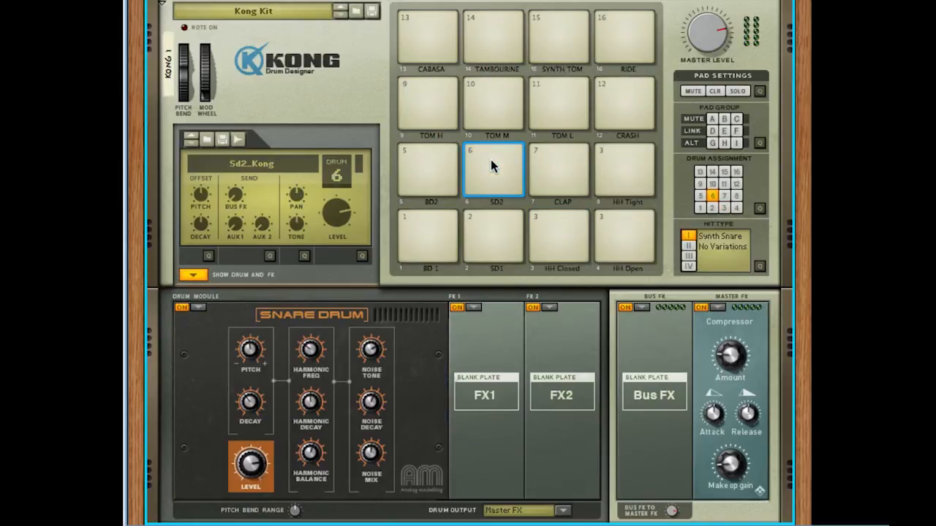
pyautogui.click(493, 102)
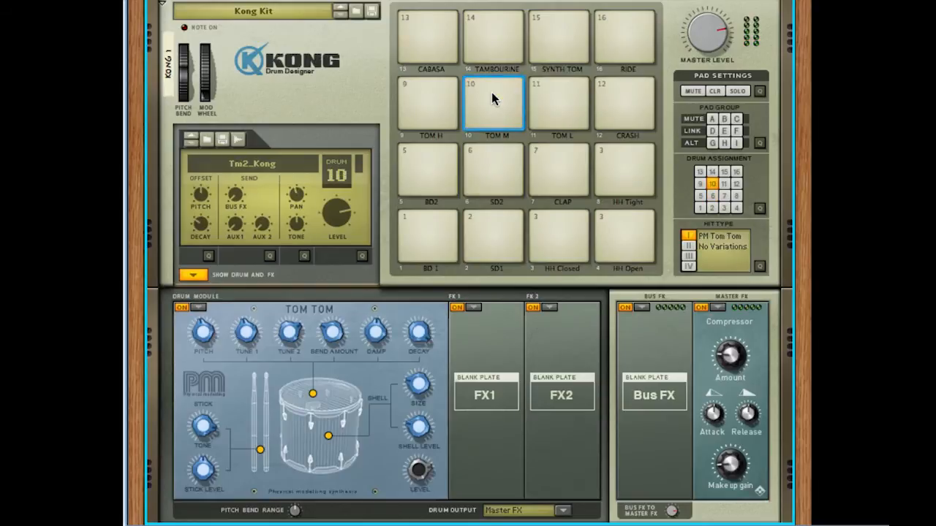
pyautogui.moveTo(496, 185)
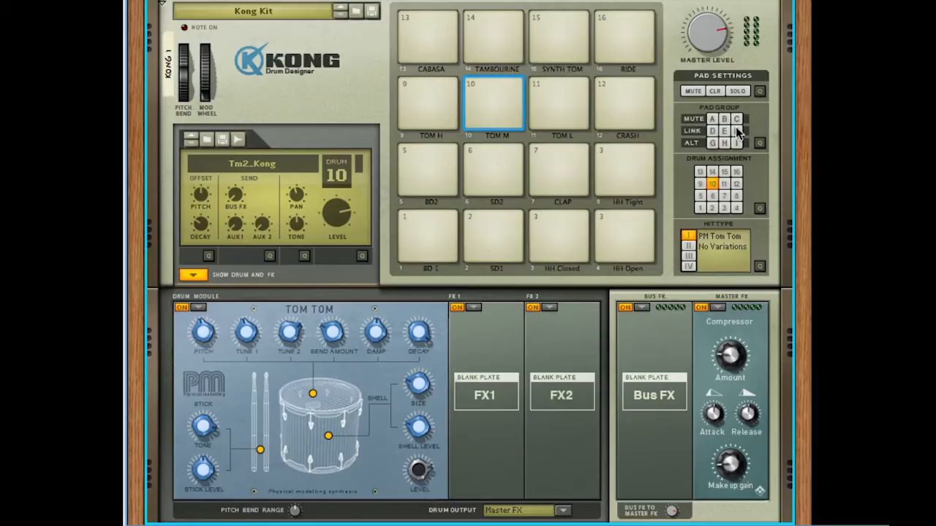
pyautogui.moveTo(707, 160)
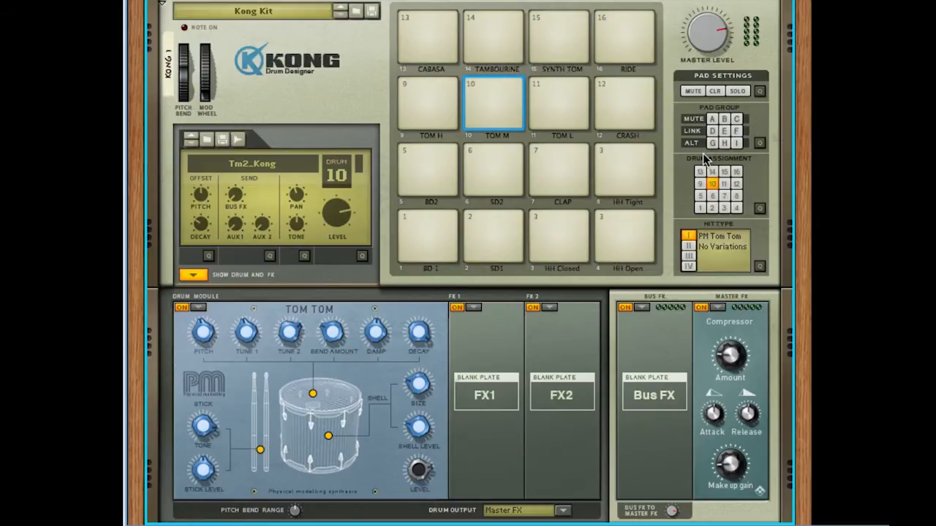
pyautogui.moveTo(680, 148)
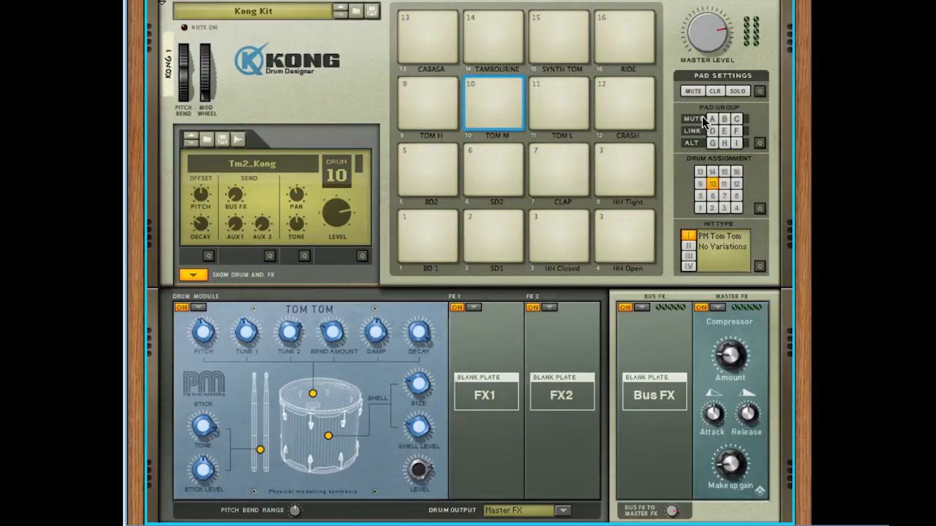
pyautogui.click(711, 117)
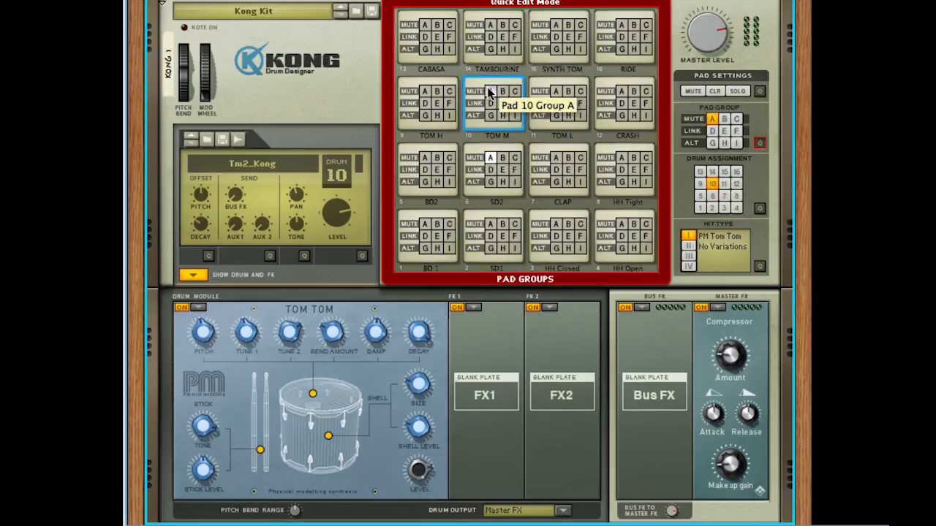
# Add pad 6 (Sd2_Kong snare) to mute group A.
pyautogui.click(493, 170)
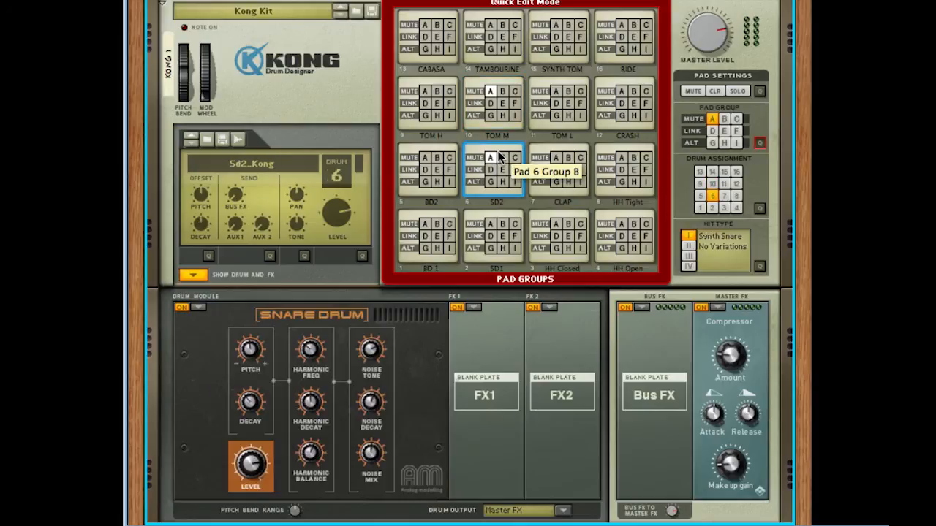
pyautogui.moveTo(466, 46)
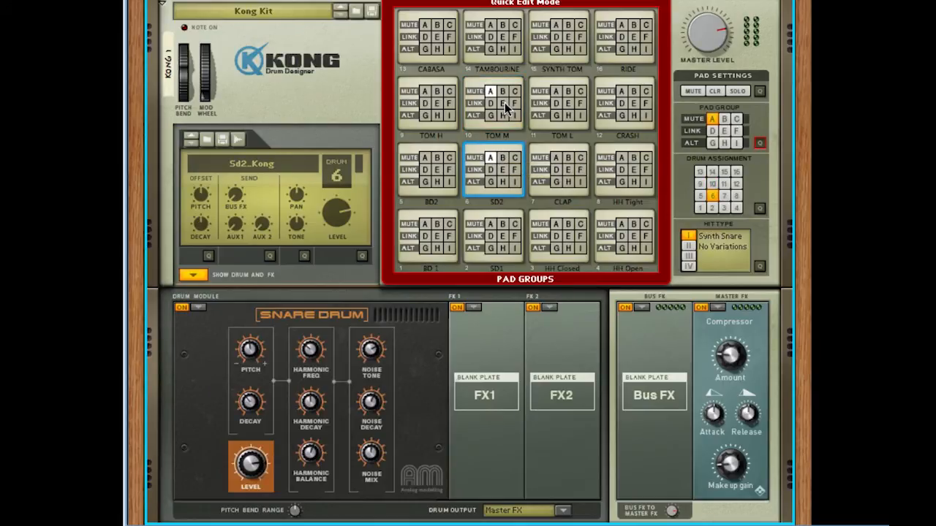
pyautogui.moveTo(505, 106)
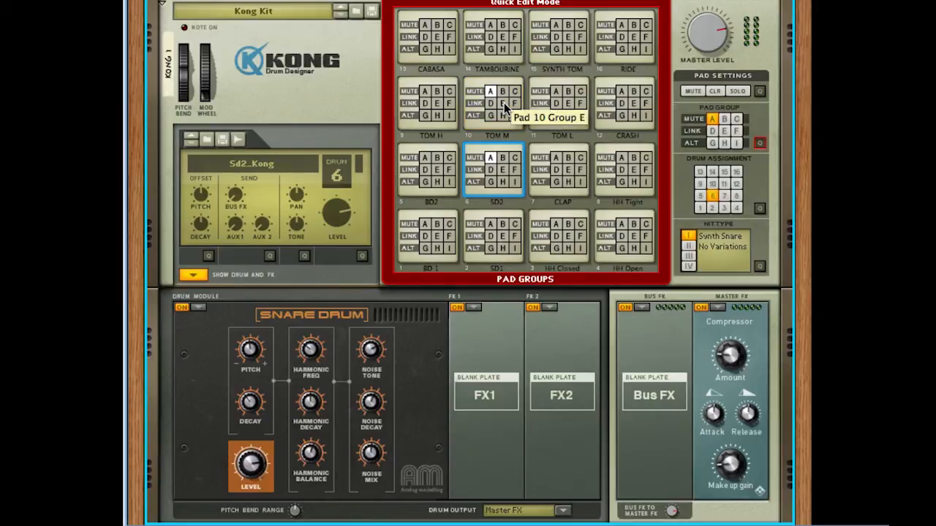
pyautogui.moveTo(576, 179)
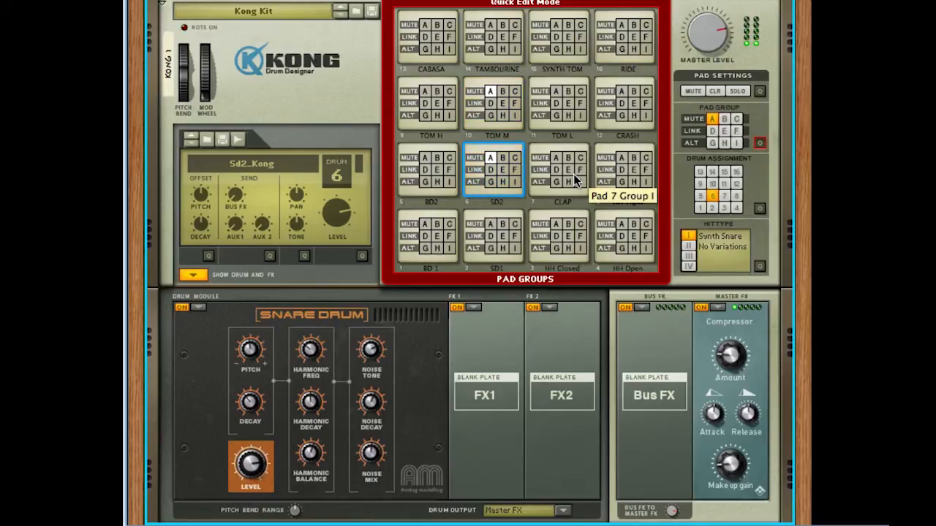
pyautogui.moveTo(589, 138)
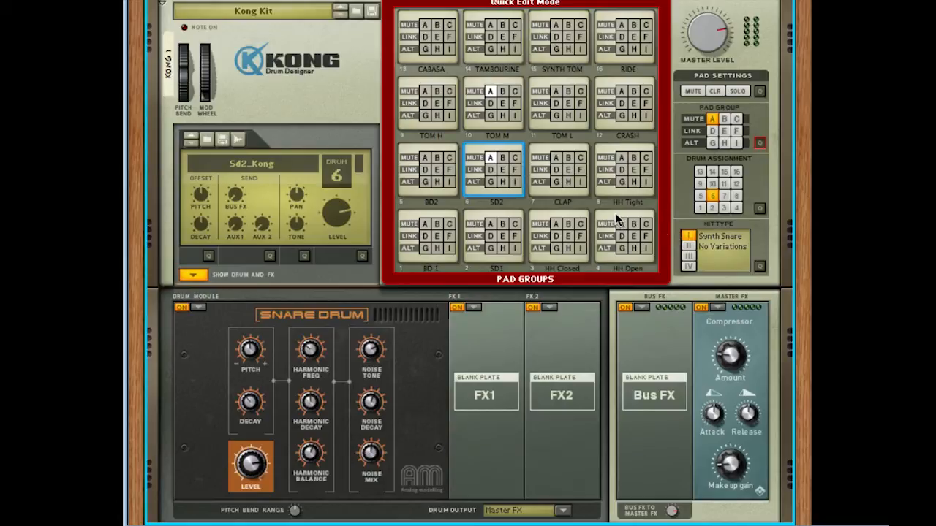
pyautogui.moveTo(480, 144)
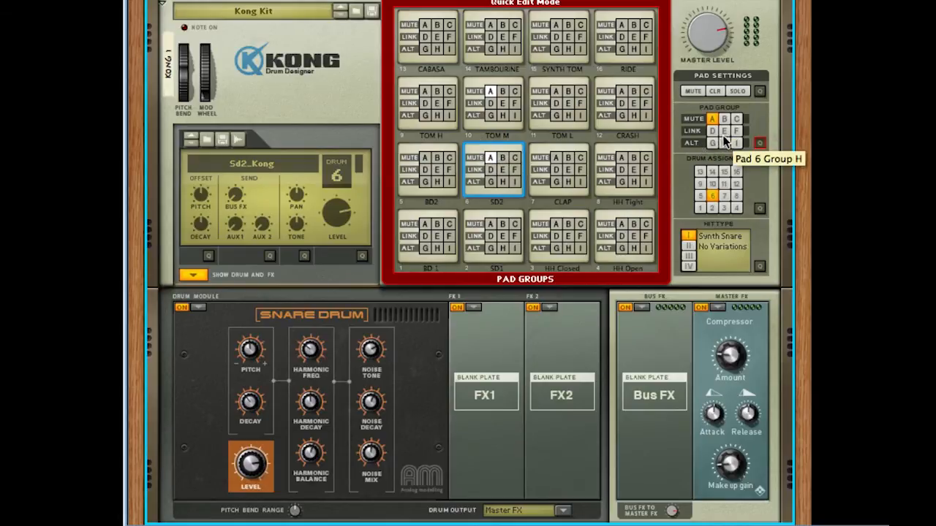
pyautogui.moveTo(759, 143)
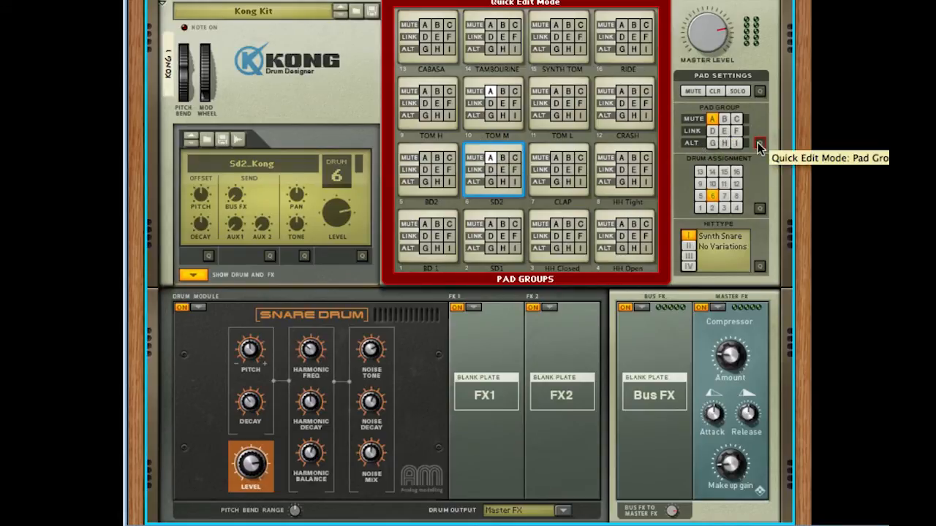
# Turn on Pad Group Quick Edit and put pads 1 and 2 in link group D.
pyautogui.click(758, 144)
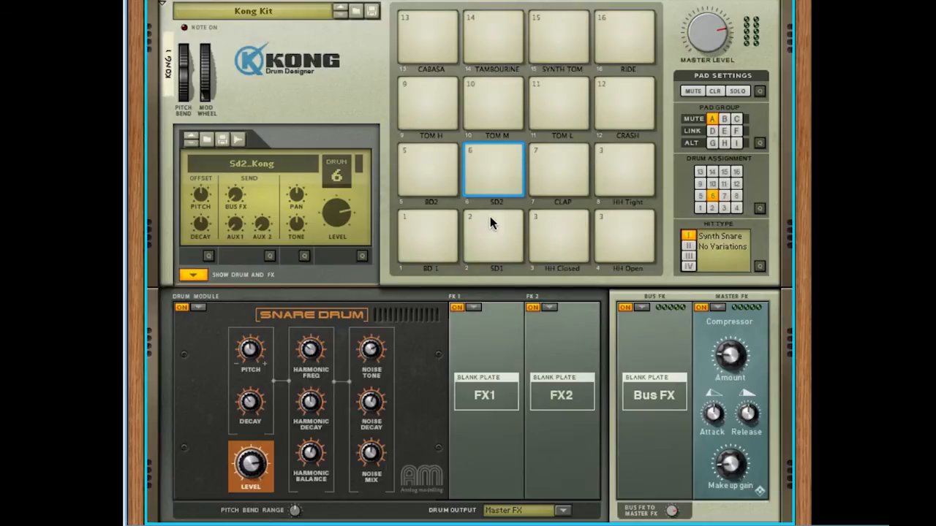
pyautogui.click(426, 237)
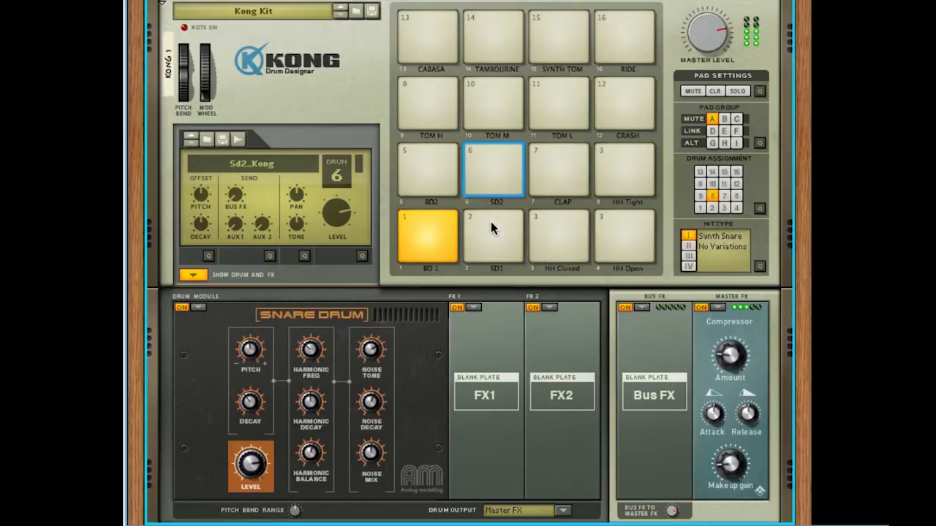
pyautogui.click(492, 235)
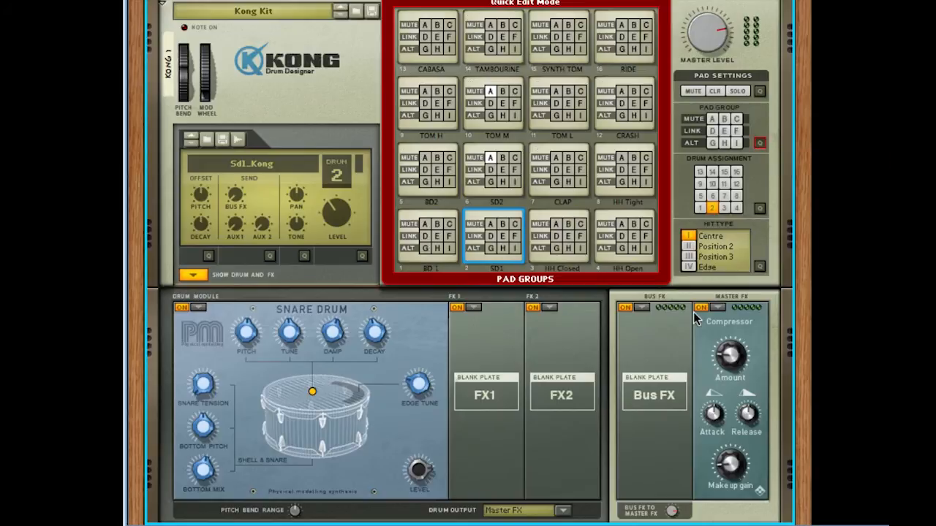
pyautogui.moveTo(427, 239)
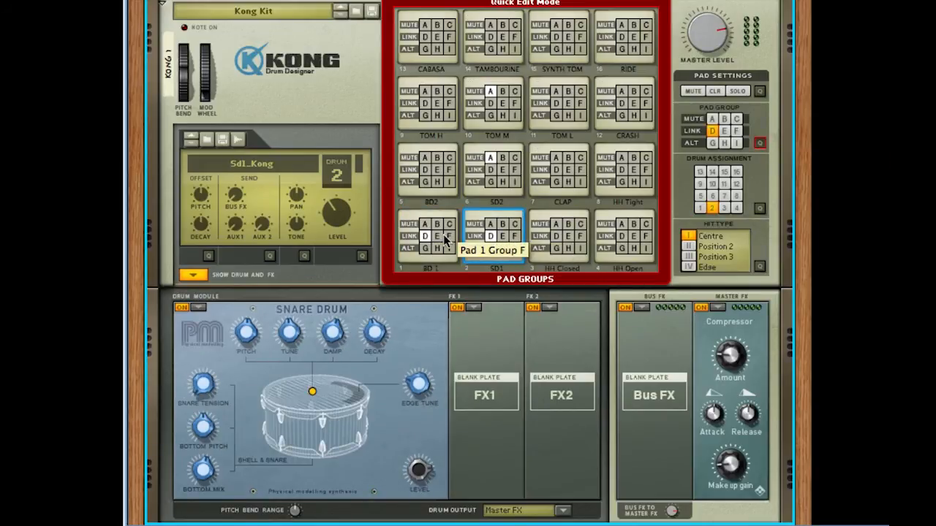
pyautogui.moveTo(469, 266)
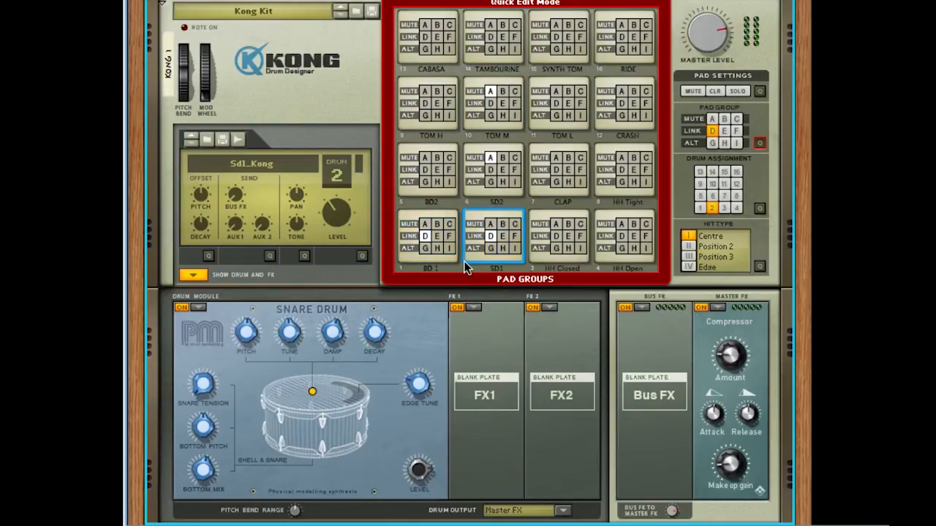
pyautogui.moveTo(462, 273)
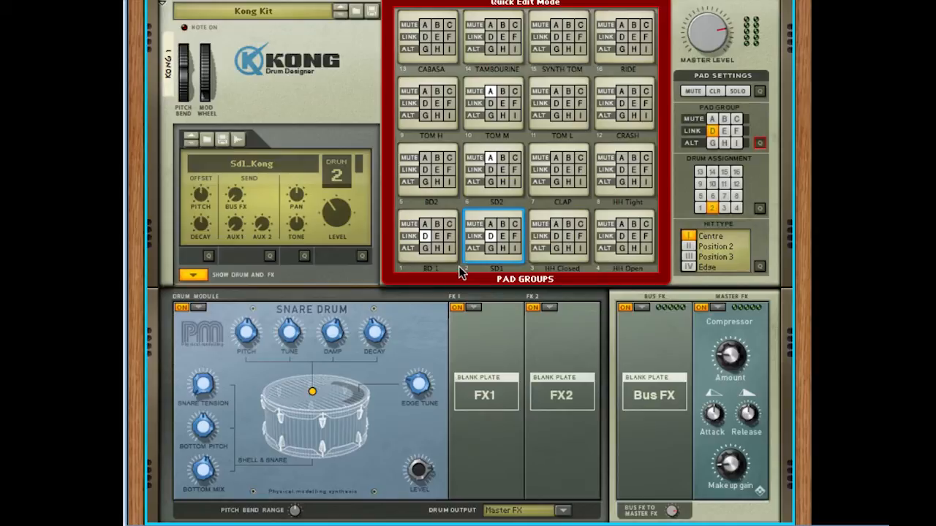
pyautogui.moveTo(509, 251)
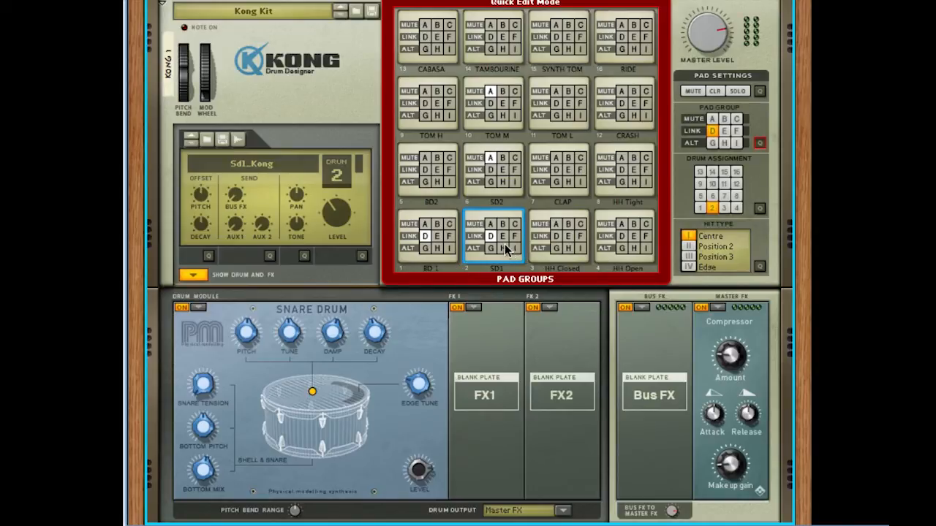
pyautogui.moveTo(504, 241)
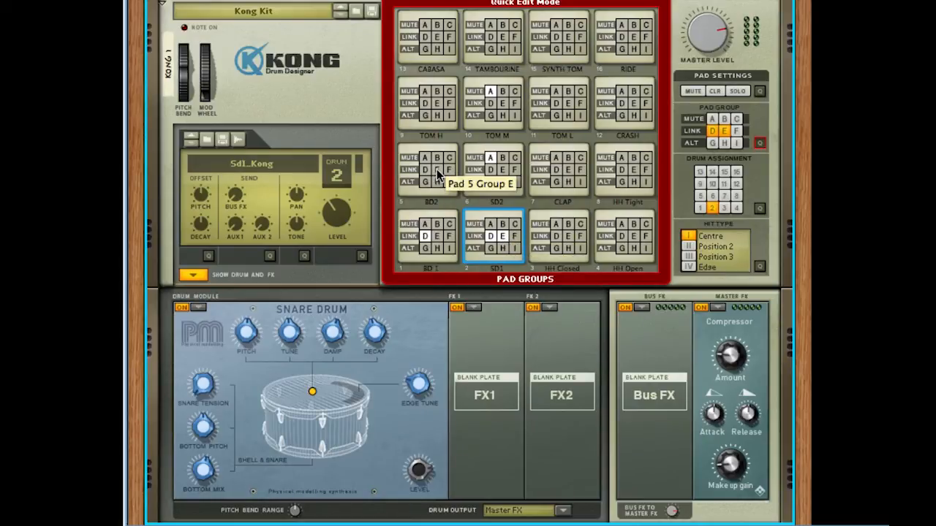
# Assign pad 5 to link group E, then remove it again.
pyautogui.click(427, 170)
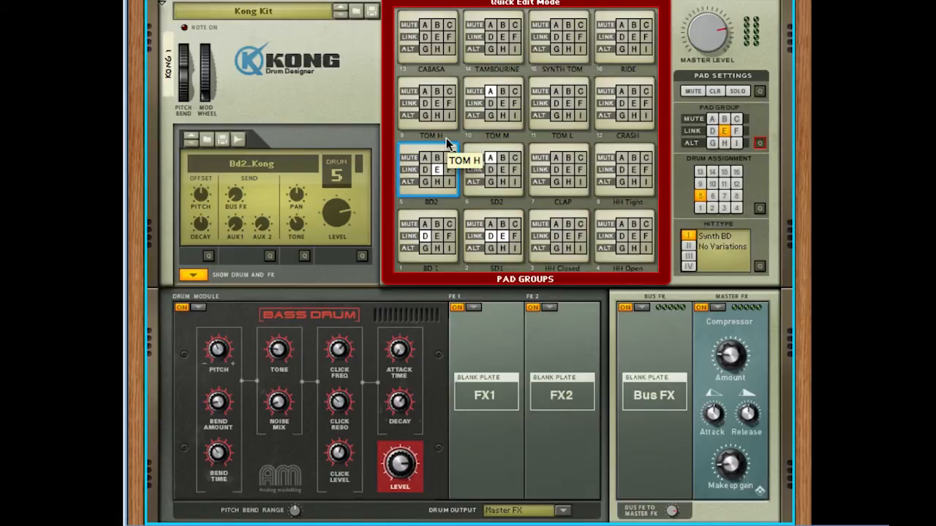
pyautogui.moveTo(440, 156)
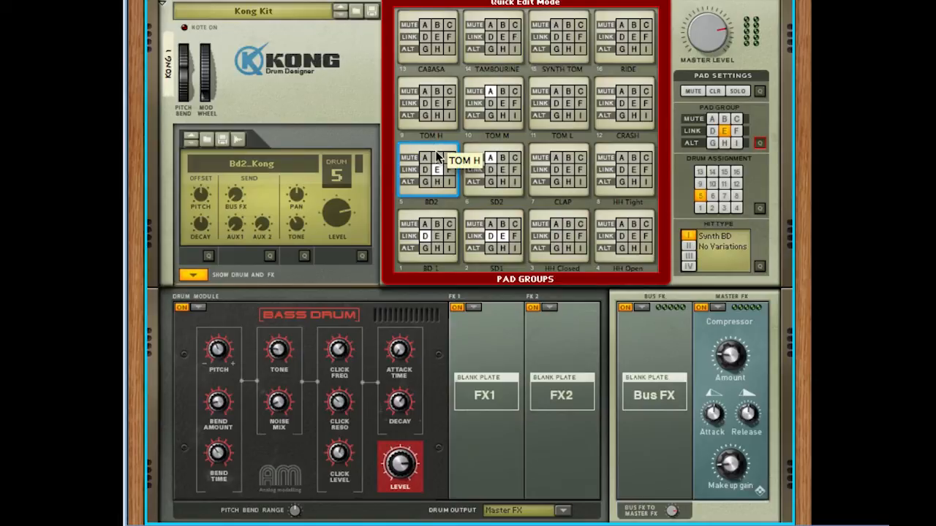
pyautogui.click(494, 238)
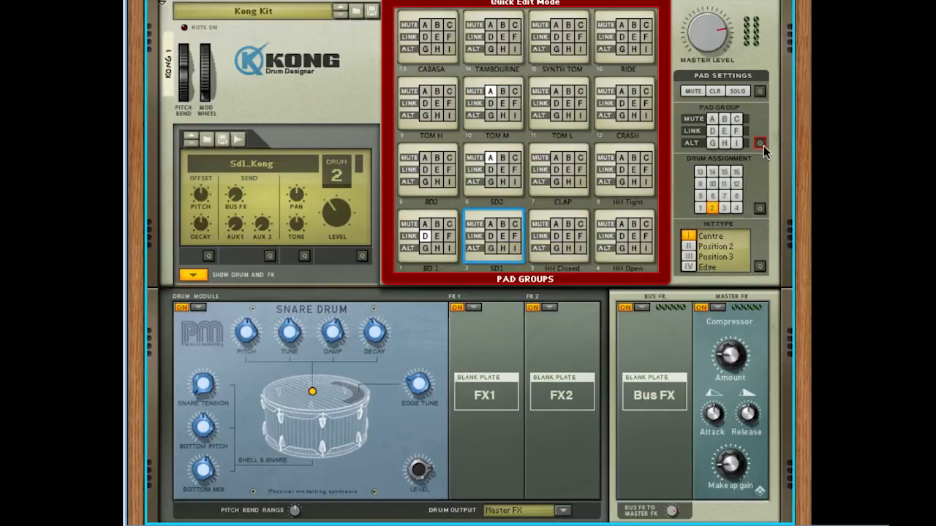
pyautogui.moveTo(635, 37)
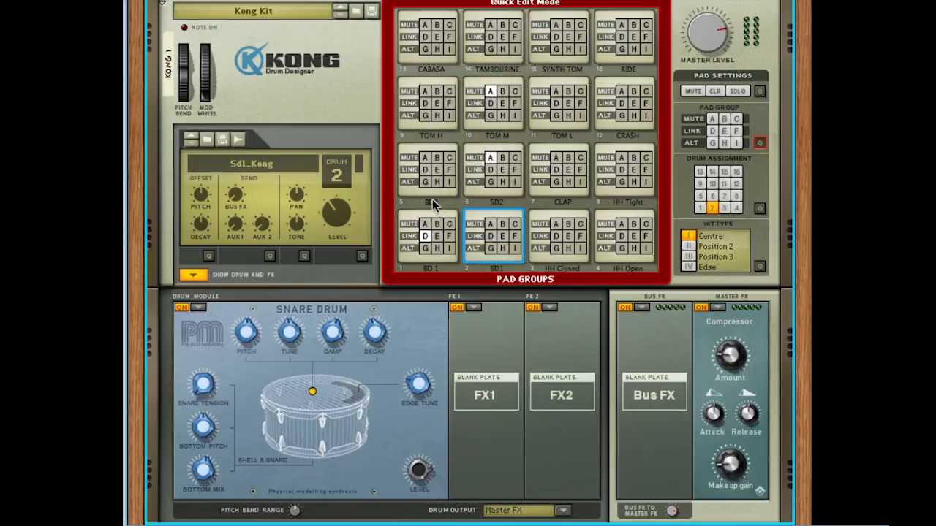
# Add pads 1, 5, 16 and 11 to alternate group G.
pyautogui.click(426, 237)
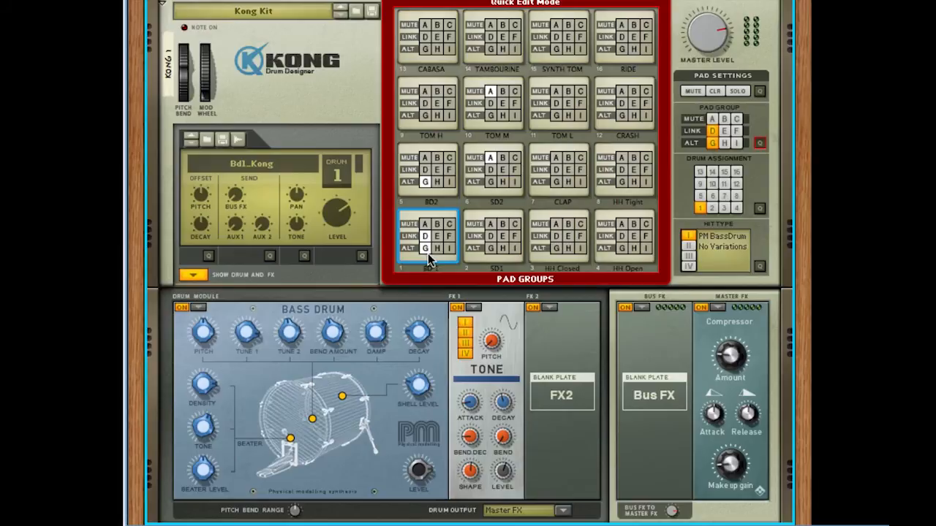
pyautogui.click(405, 163)
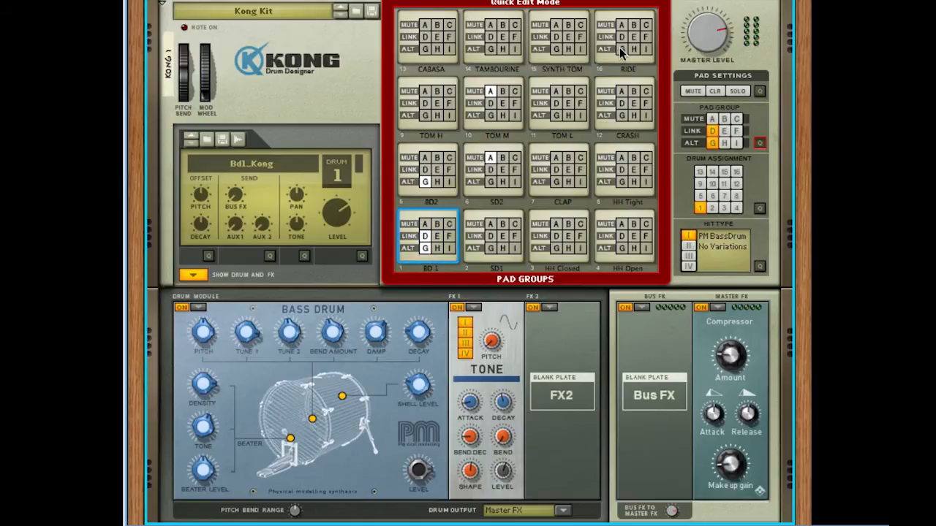
pyautogui.click(554, 115)
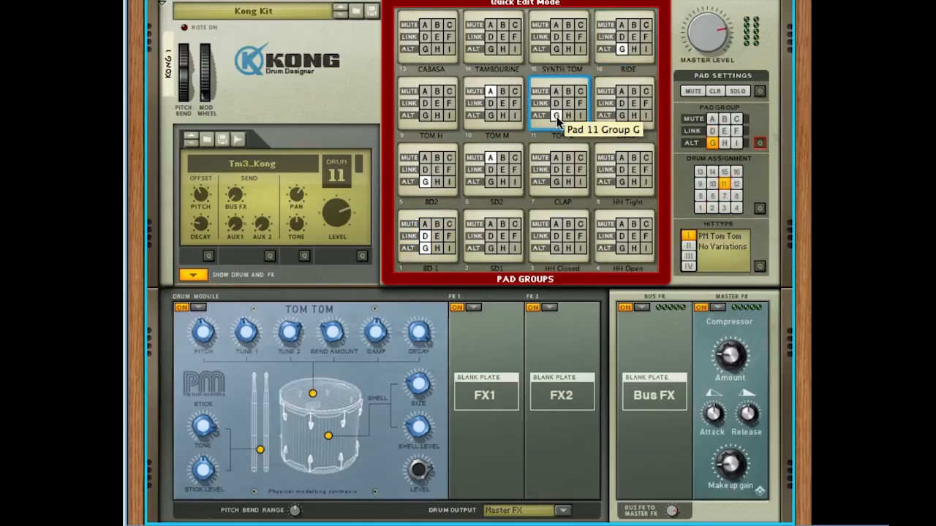
pyautogui.moveTo(650, 263)
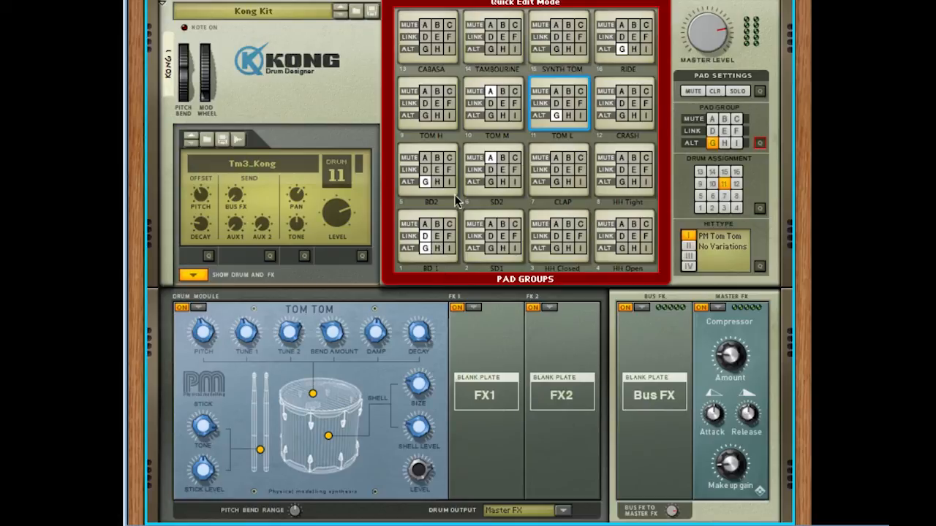
pyautogui.moveTo(648, 19)
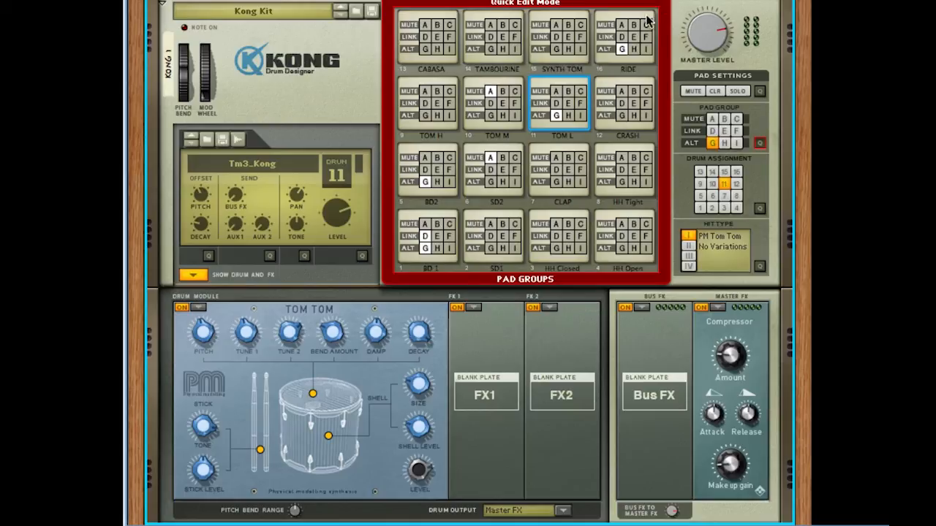
pyautogui.moveTo(624, 49)
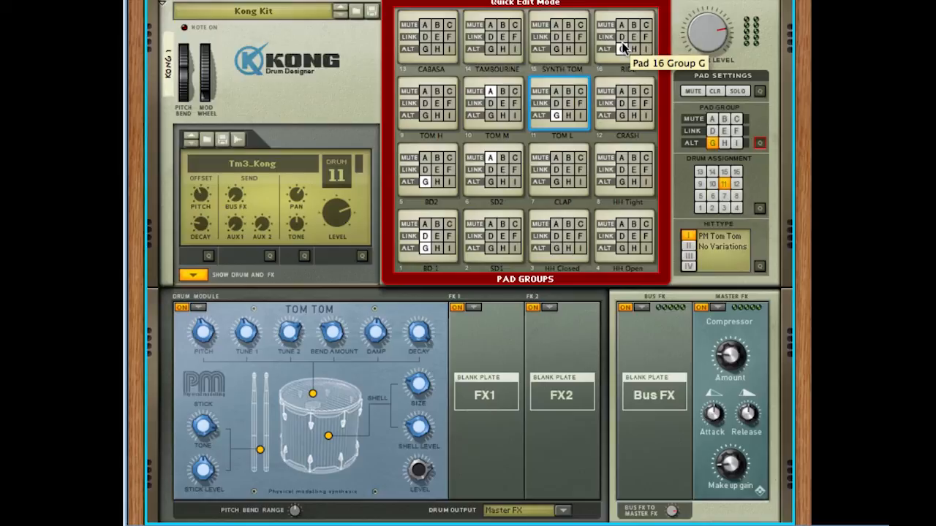
pyautogui.moveTo(719, 29)
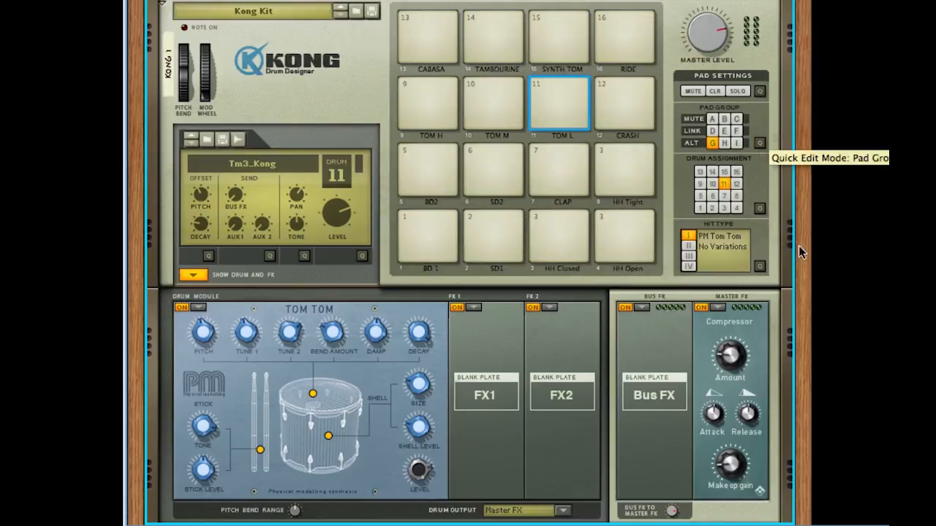
pyautogui.moveTo(881, 278)
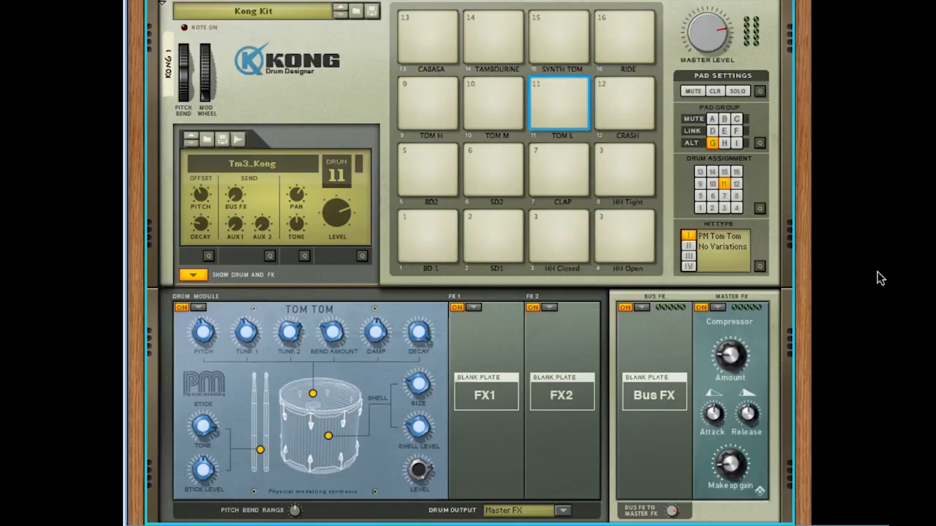
pyautogui.moveTo(883, 278)
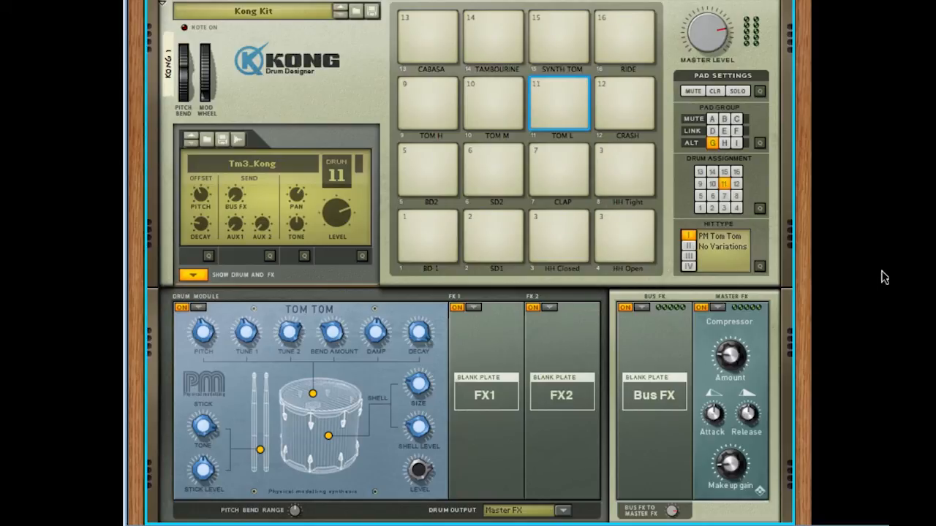